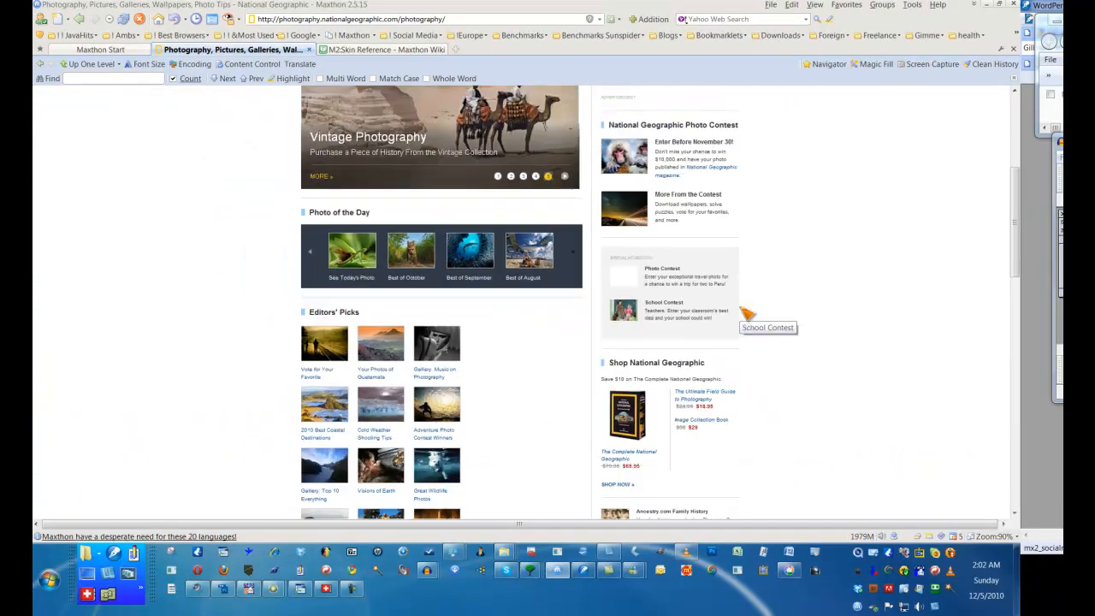
# Show the View menu over the National Geographic photography page
pyautogui.click(814, 5)
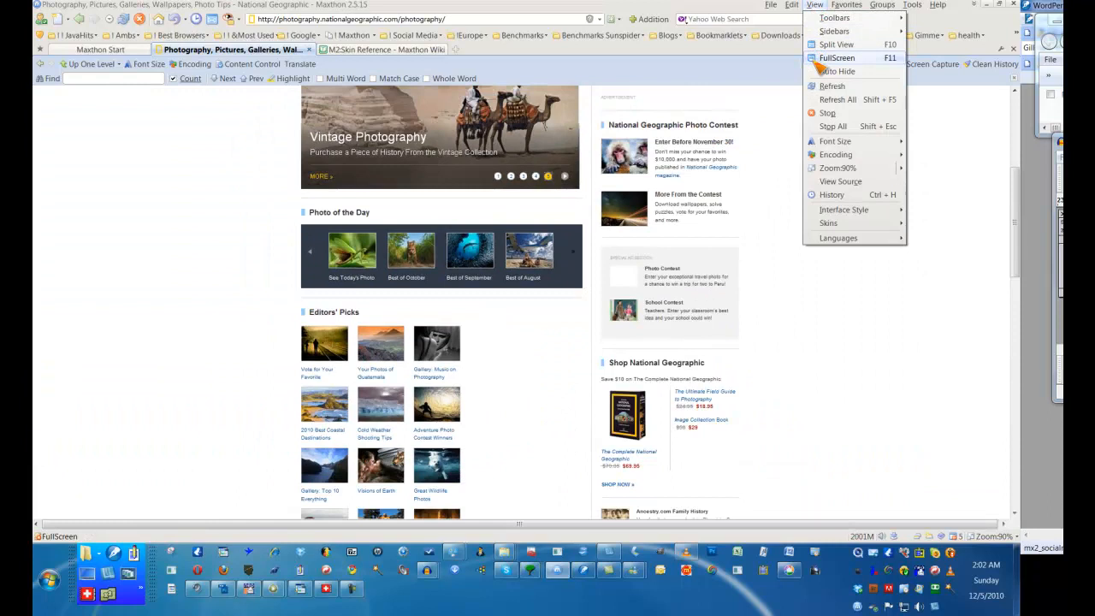
# Enable Split View with the M2:Skin Reference page in the left pane beside the start page
pyautogui.click(835, 44)
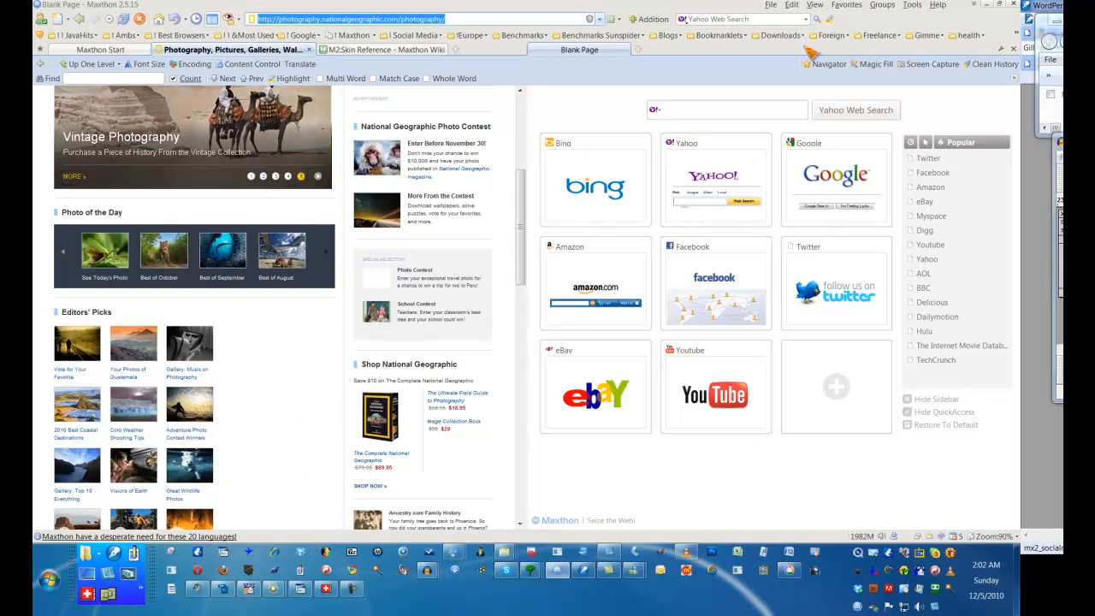
pyautogui.moveTo(619, 188)
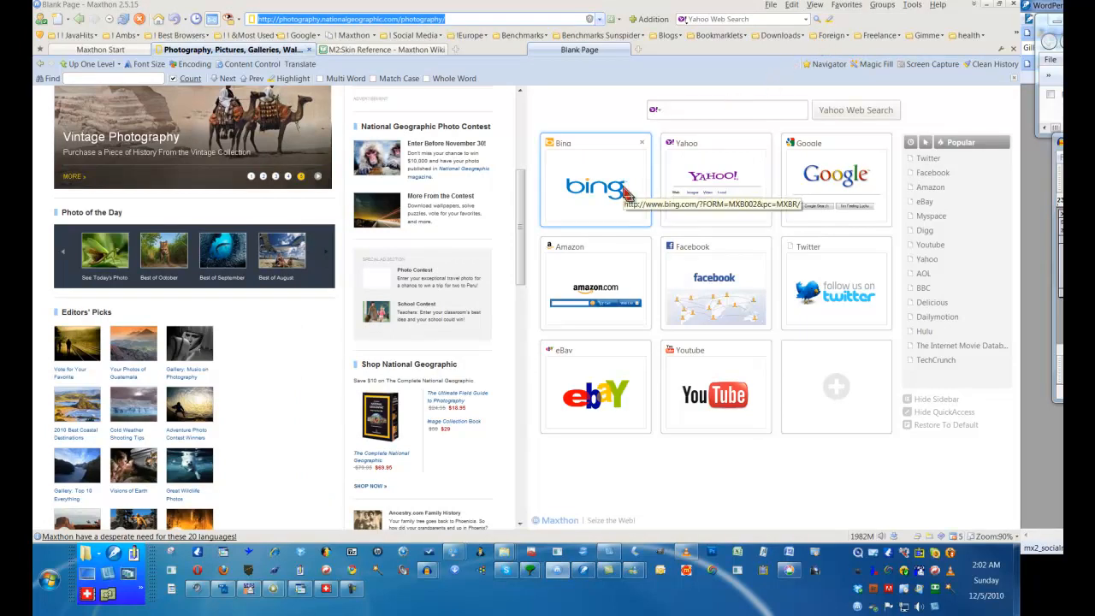
pyautogui.moveTo(499, 79)
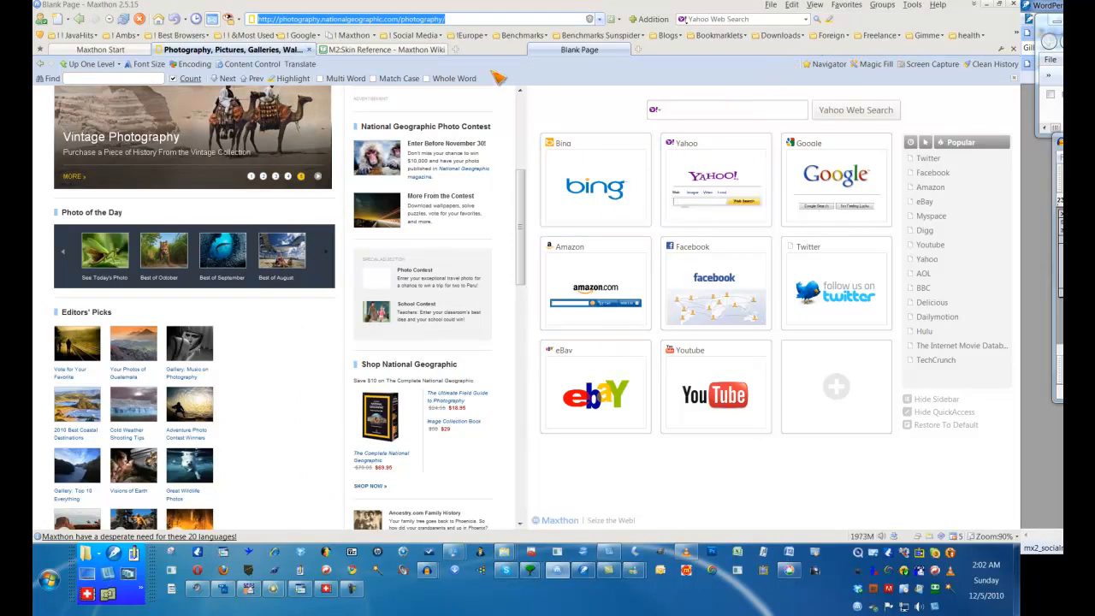
pyautogui.click(377, 48)
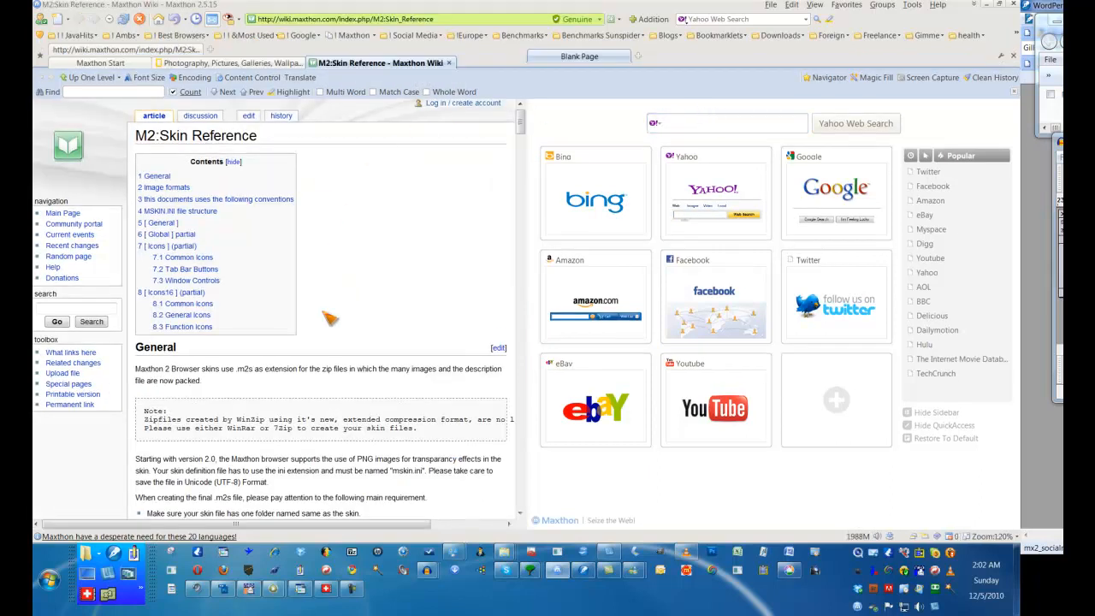
pyautogui.moveTo(687, 70)
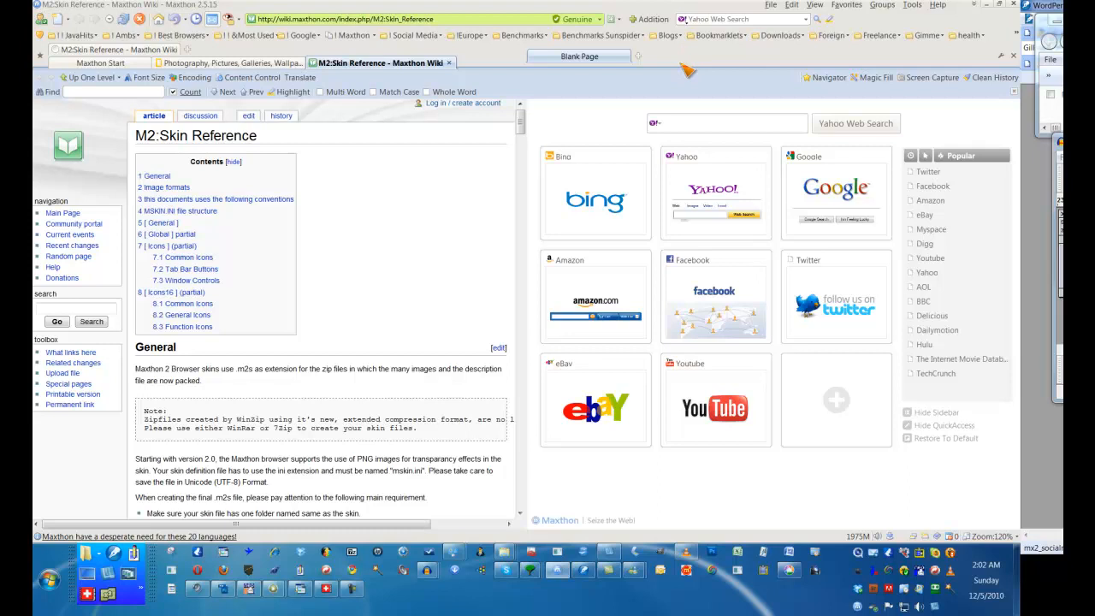
pyautogui.click(814, 5)
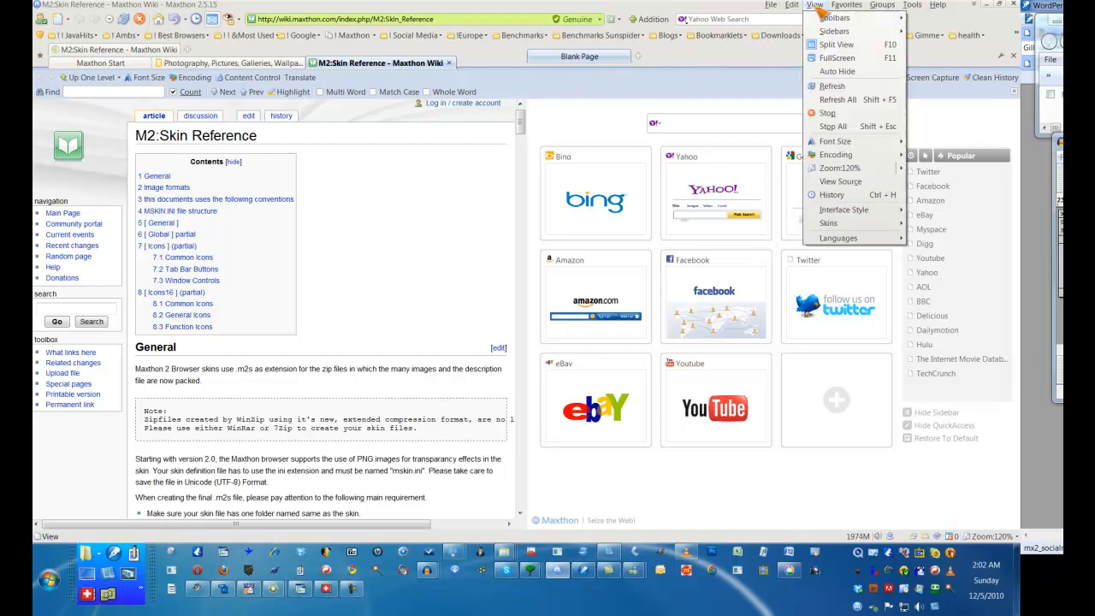
# Turn off Split View and detach the M2:Skin Reference tab into its own floating window
pyautogui.click(838, 58)
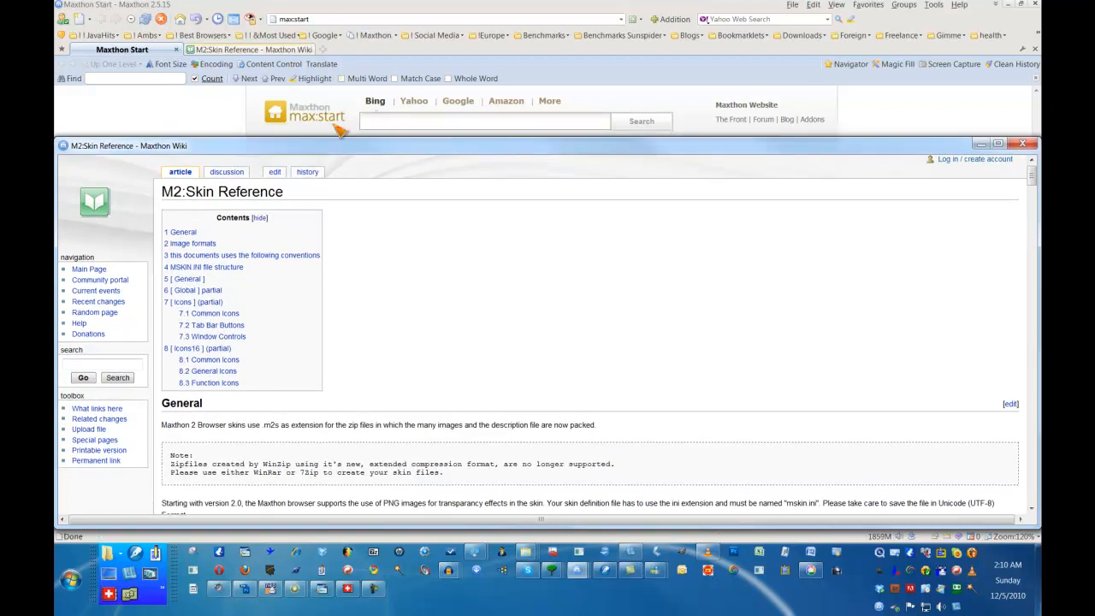
pyautogui.moveTo(344, 154)
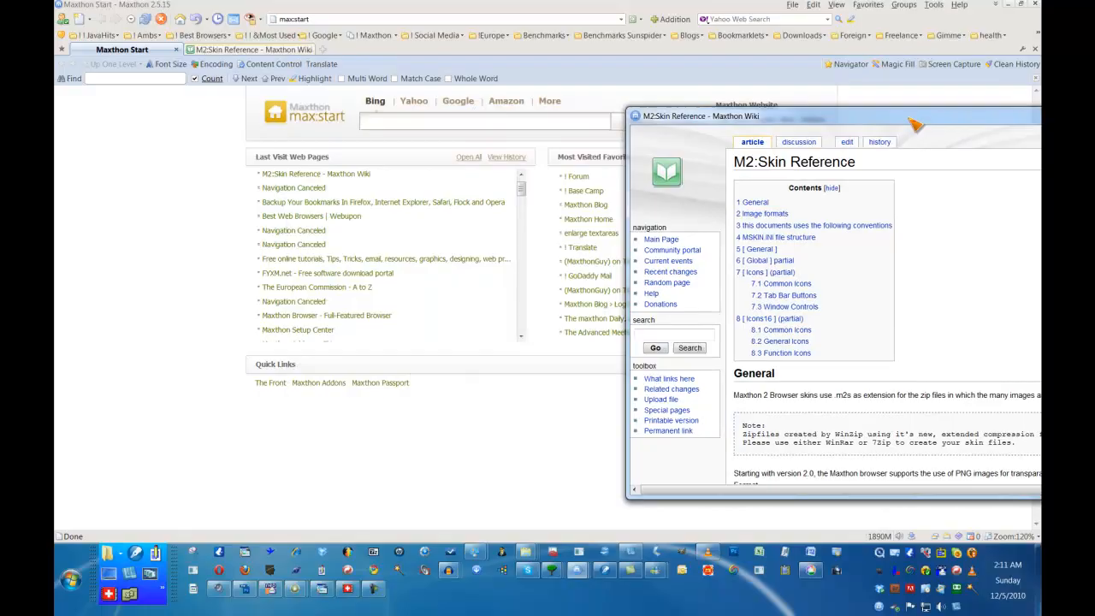
pyautogui.click(821, 85)
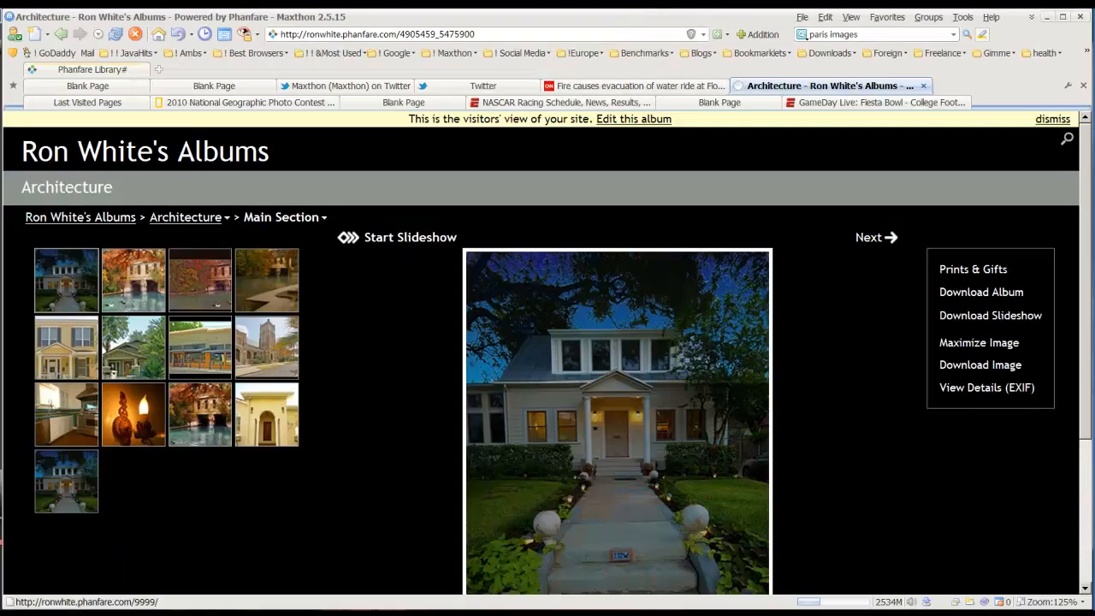
# Show the Tools menu's Screen Capture submenu (region, fullscreen, window, web pages, options)
pyautogui.click(961, 17)
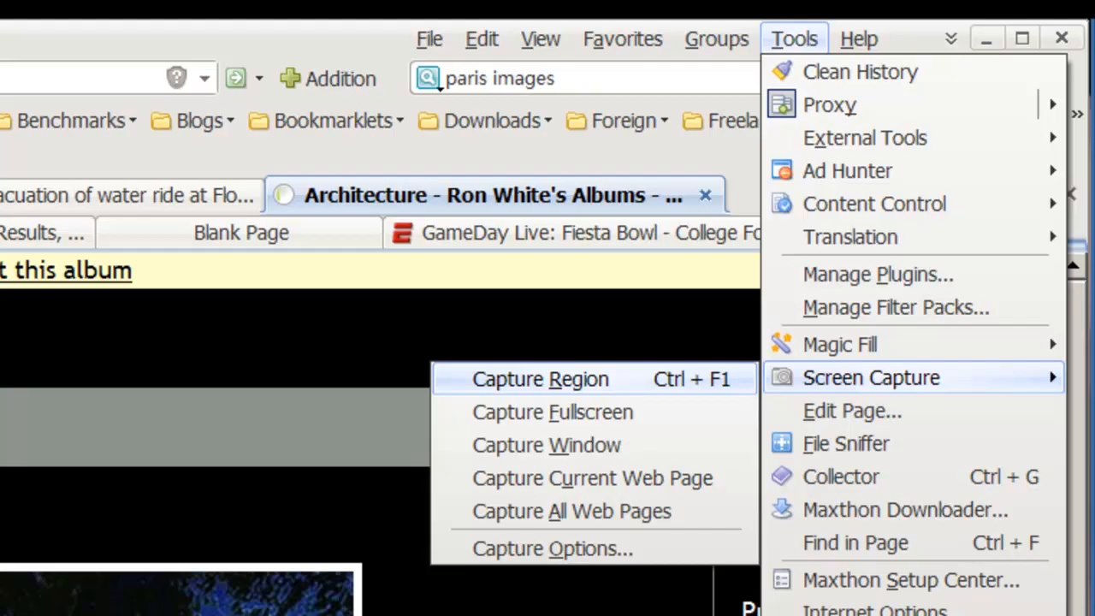
pyautogui.moveTo(564, 411)
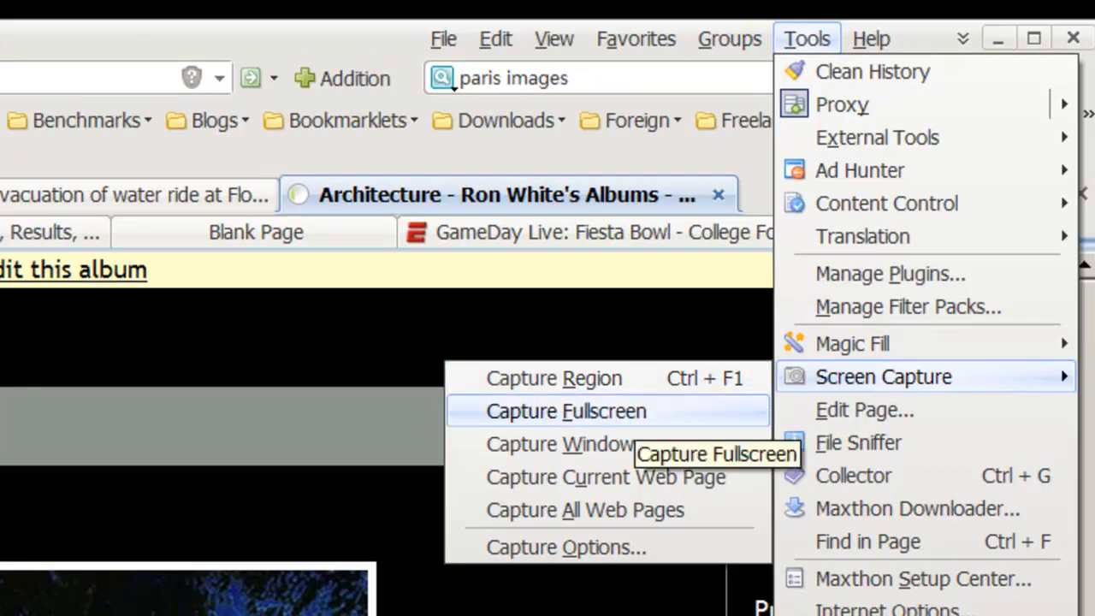
pyautogui.moveTo(604, 476)
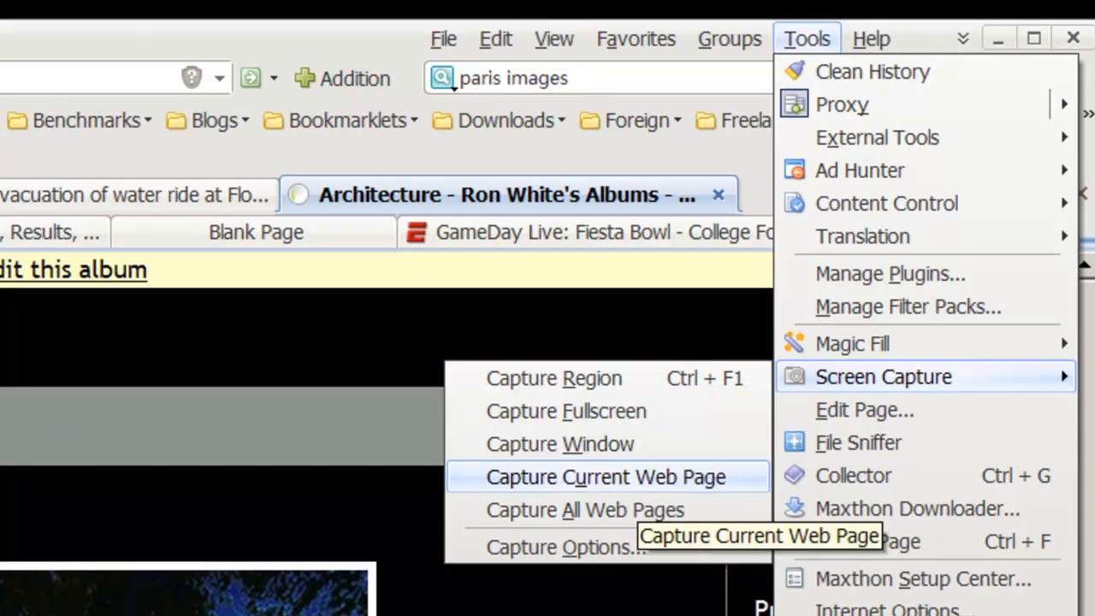
pyautogui.moveTo(602, 491)
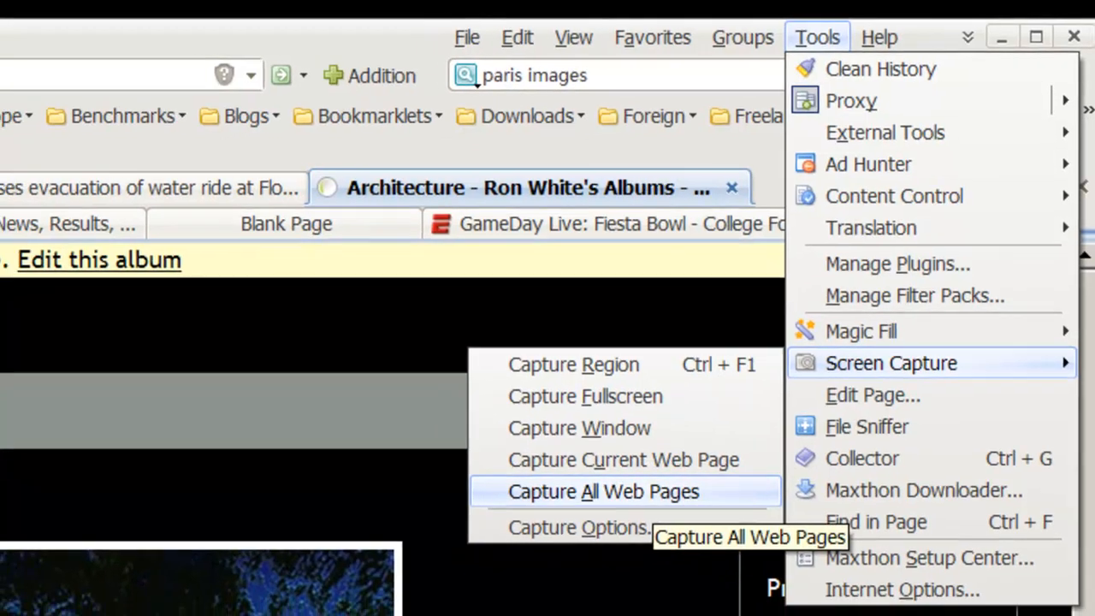